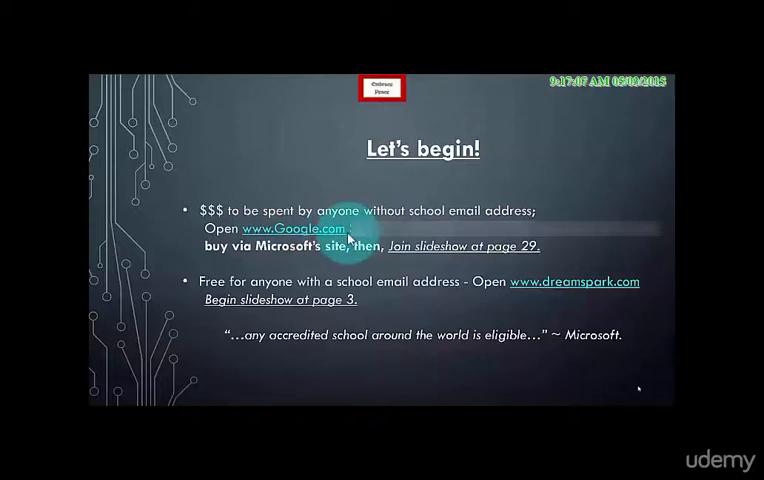
mouse_move(582, 292)
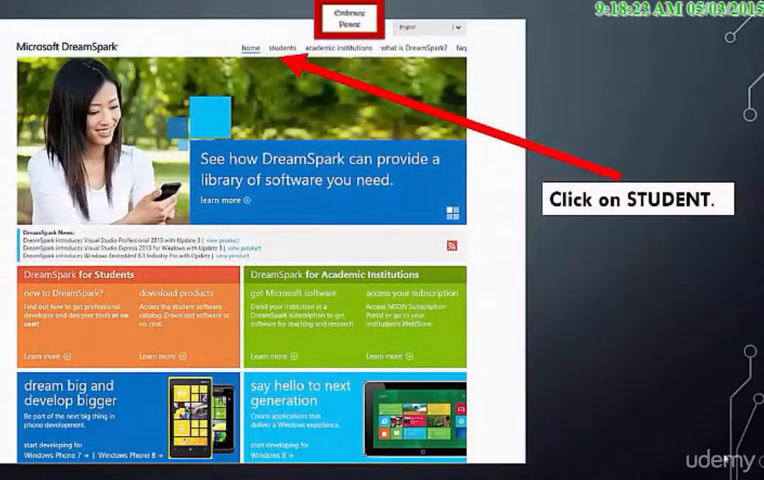
Step: Advance the slideshow to the account information slide
click(292, 46)
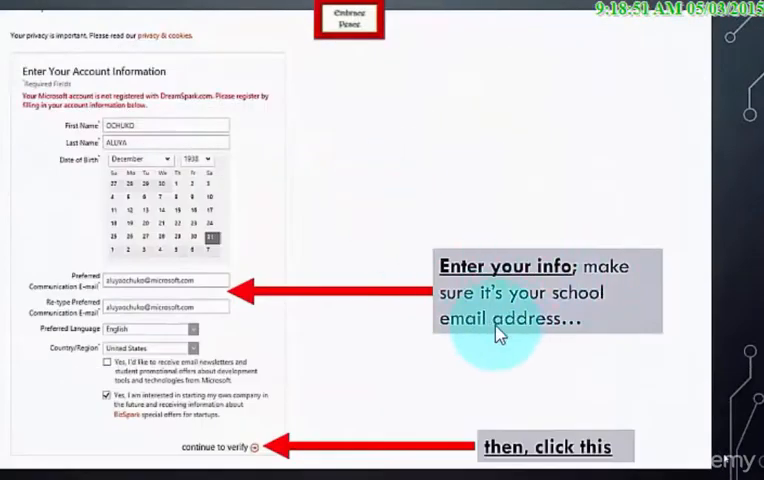
mouse_move(210, 470)
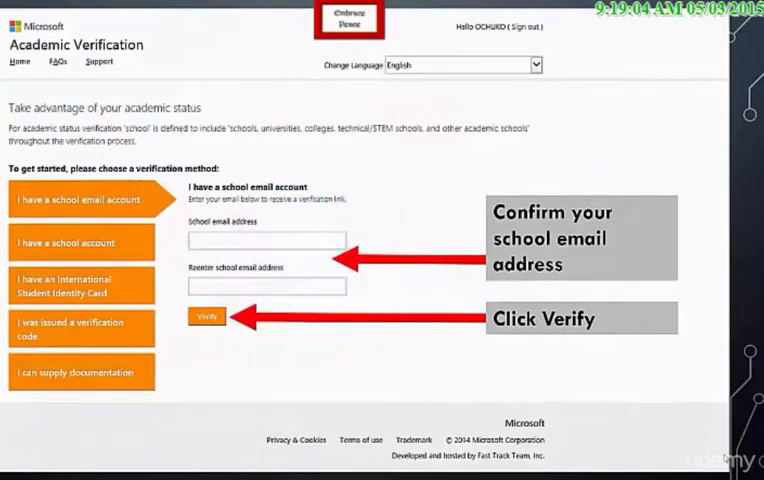
Step: Advance to the slide announcing the verification email sent to the school address
click(208, 316)
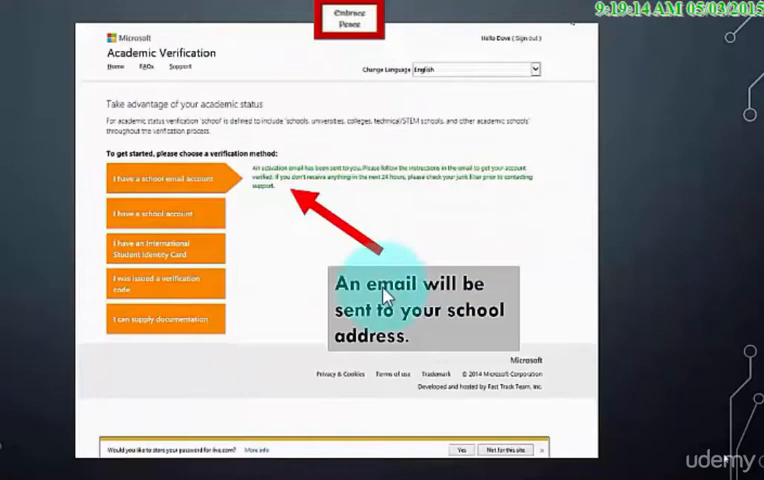
mouse_move(360, 376)
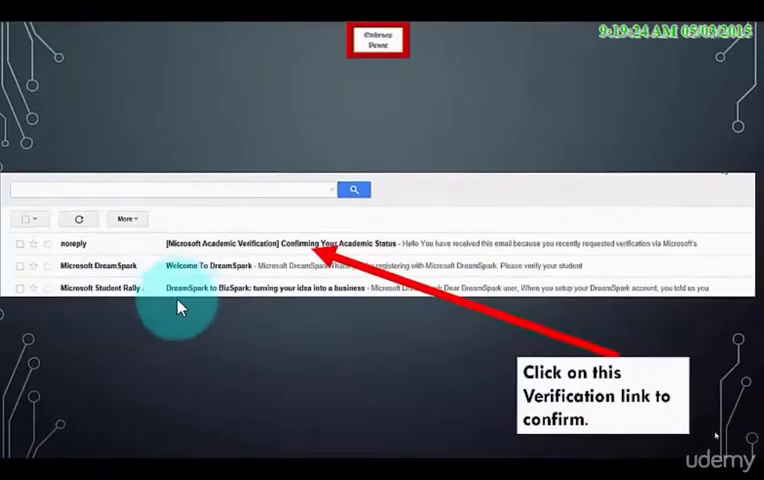
mouse_move(178, 244)
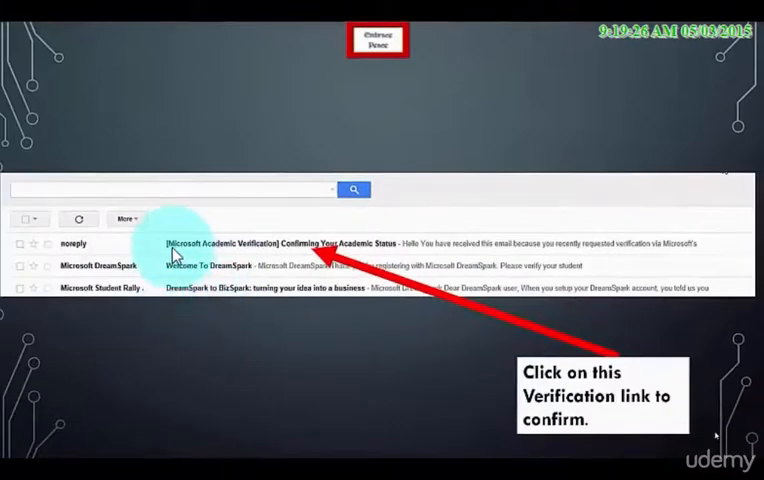
mouse_move(400, 252)
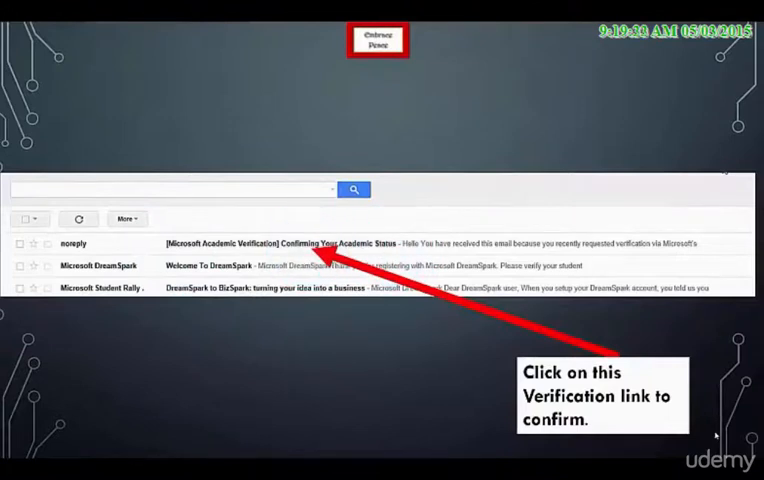
Step: Advance to the opened verification email slide with its verify link
click(300, 244)
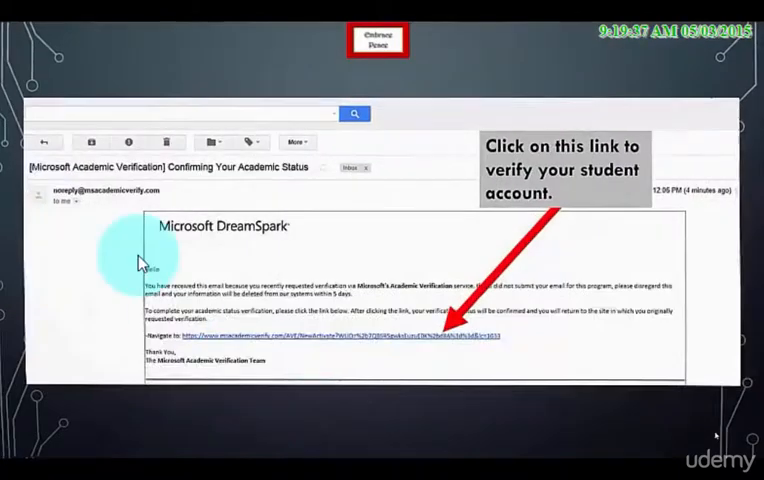
mouse_move(378, 238)
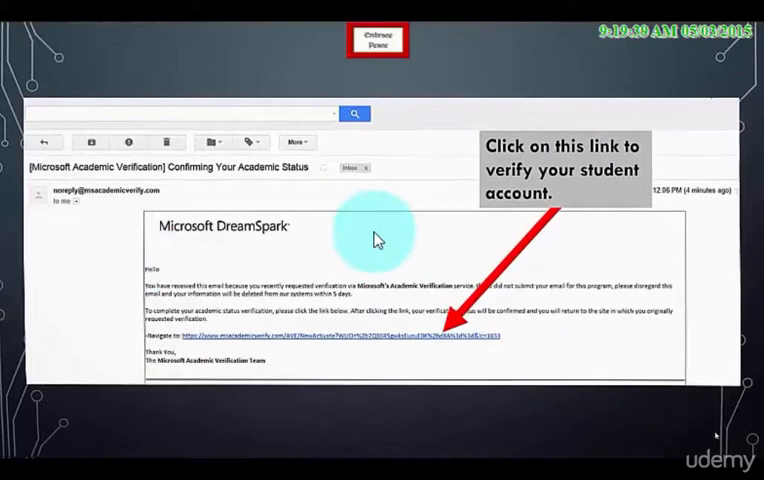
mouse_move(312, 348)
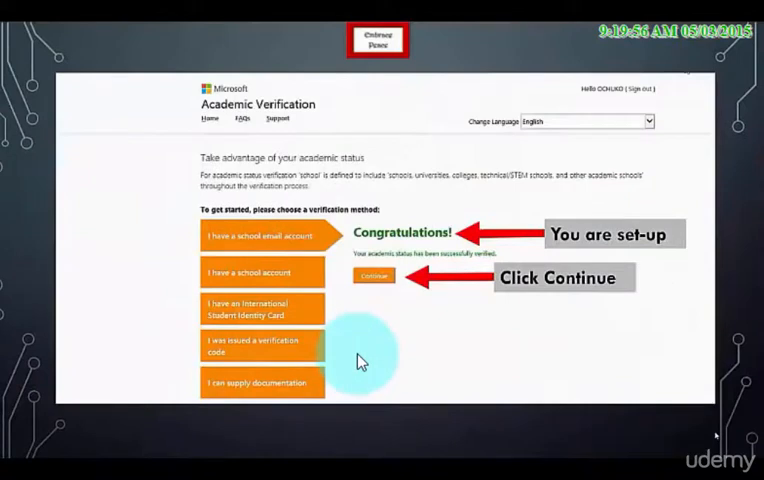
mouse_move(390, 328)
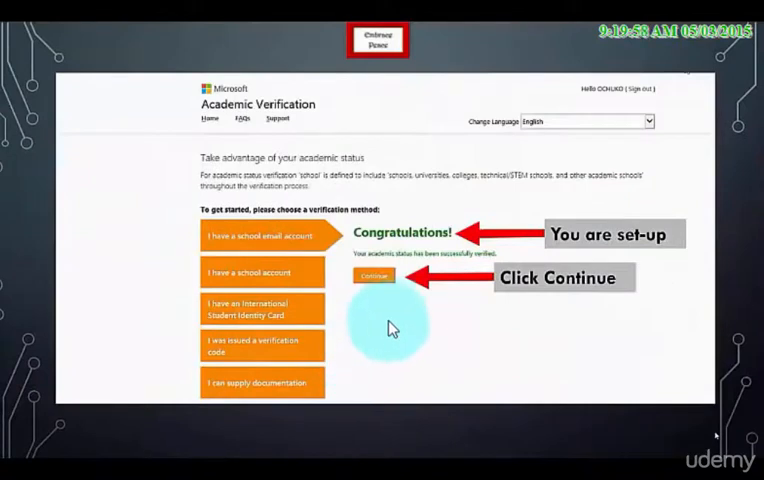
mouse_move(408, 308)
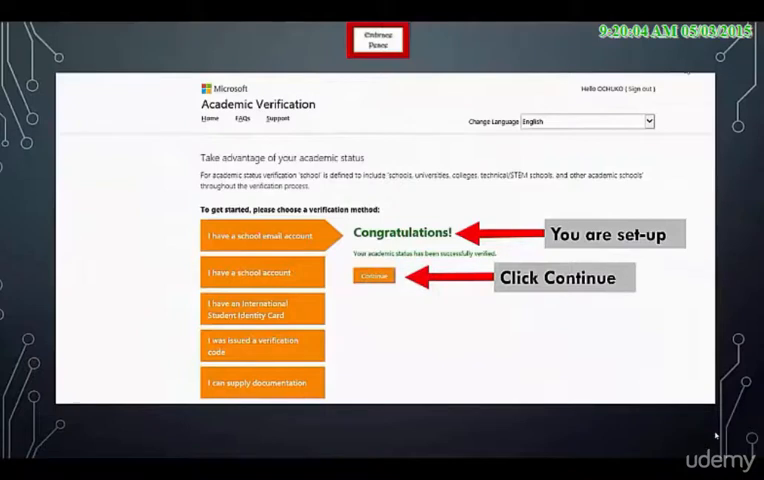
Step: Advance through the Verify Your Account slide to the DreamSpark catalogue pointing at SQL Server
click(372, 276)
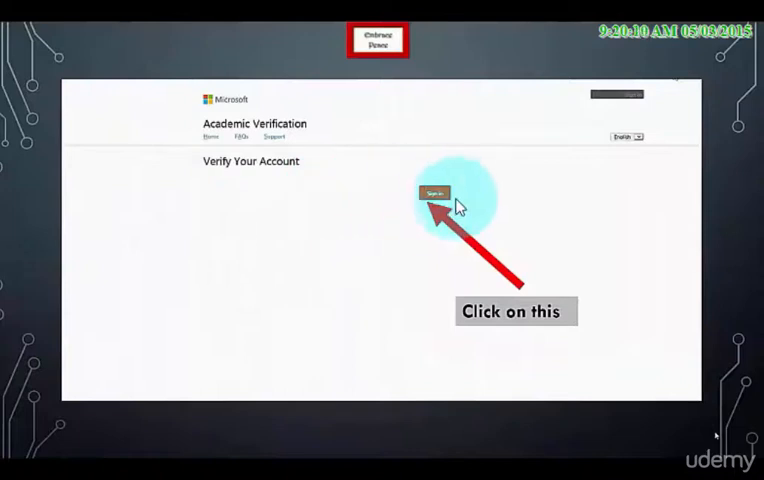
mouse_move(336, 330)
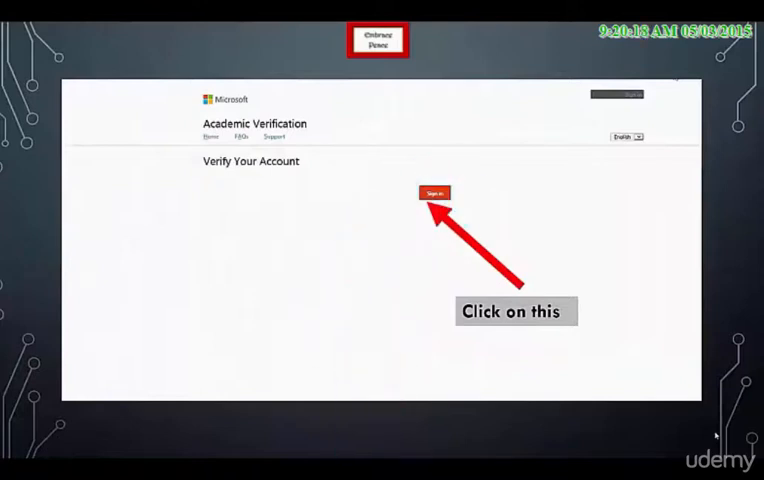
click(434, 192)
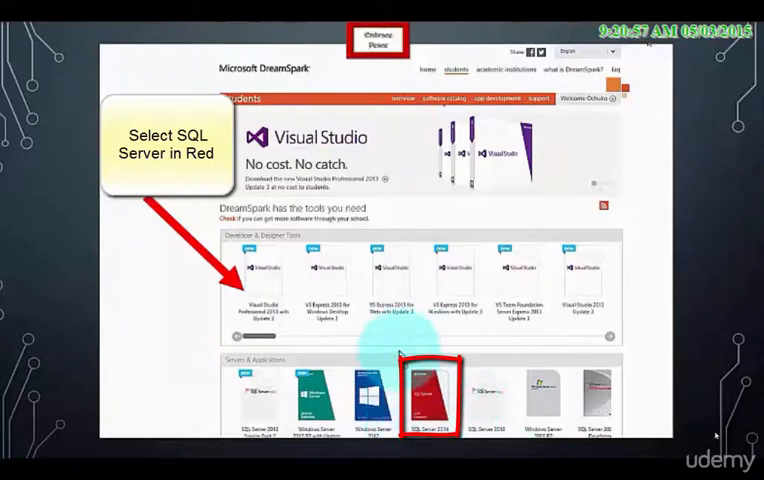
Step: Advance to the Secure Download Manager setup wizard welcome slide
click(436, 398)
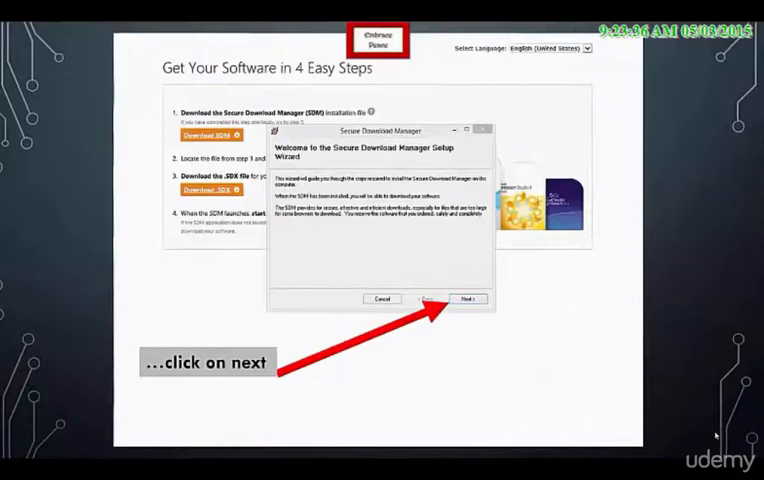
Step: Advance through the installation folder and Installation Complete slides toward downloading the file
click(466, 300)
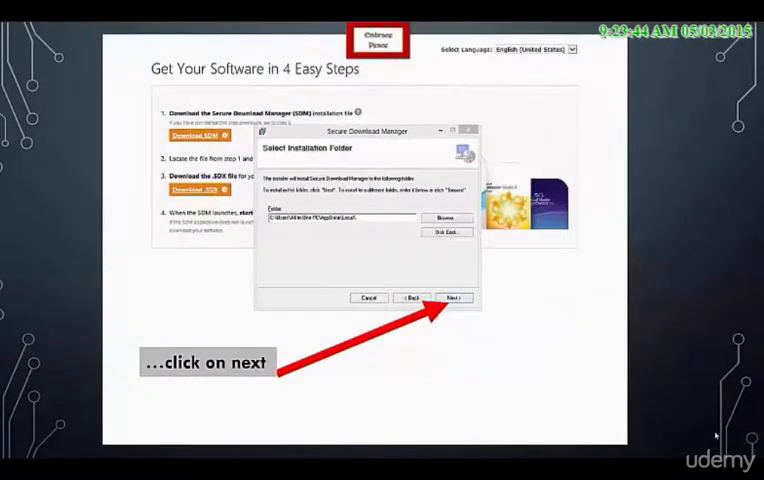
click(454, 298)
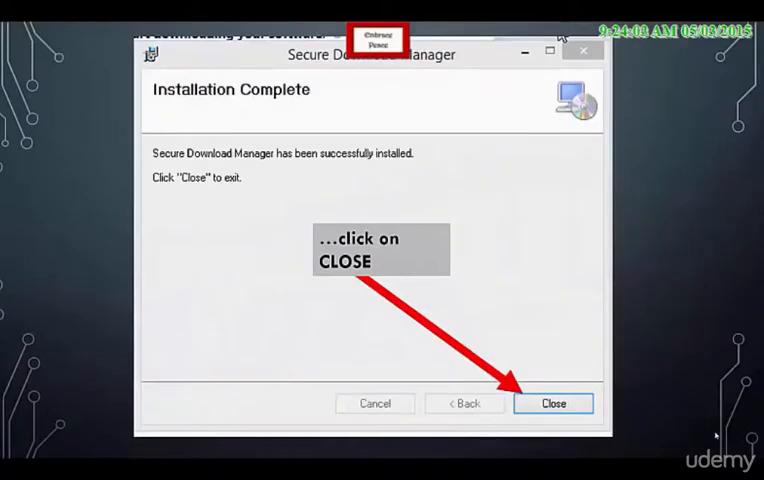
click(552, 404)
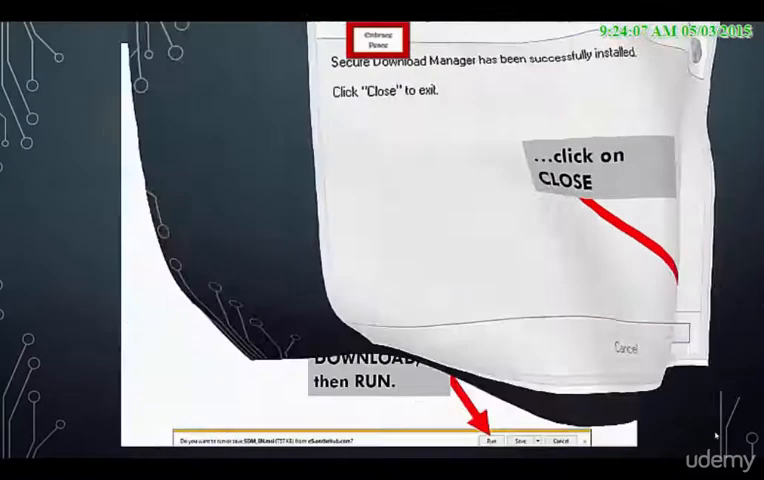